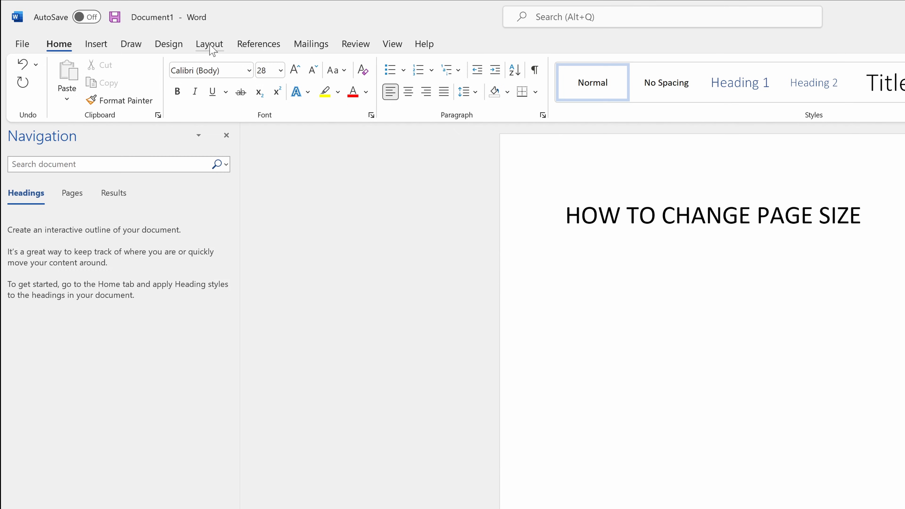
Show the preset paper sizes list from the Layout ribbon's Size menu
left_click(209, 44)
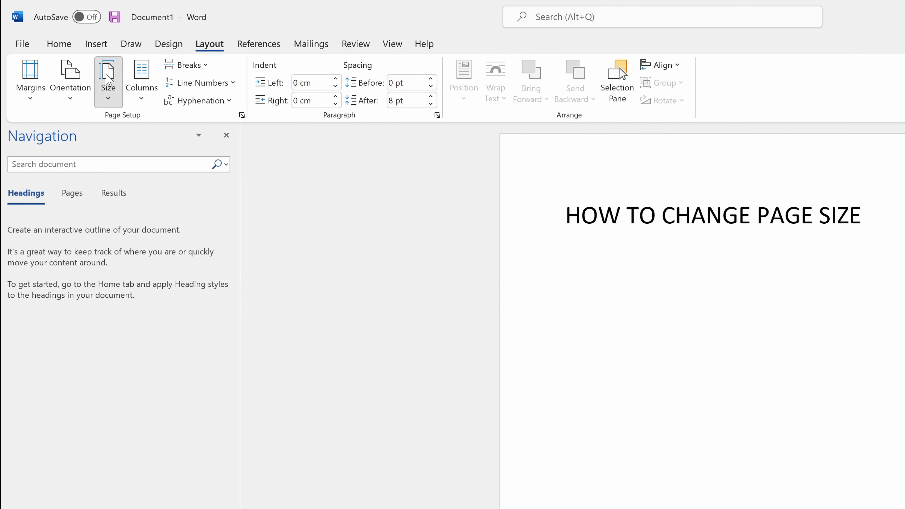
left_click(108, 80)
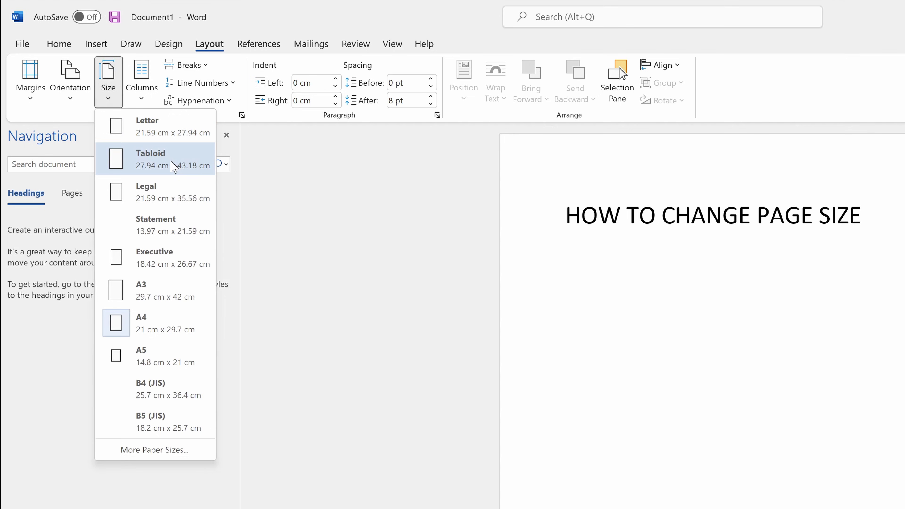
mouse_move(158, 302)
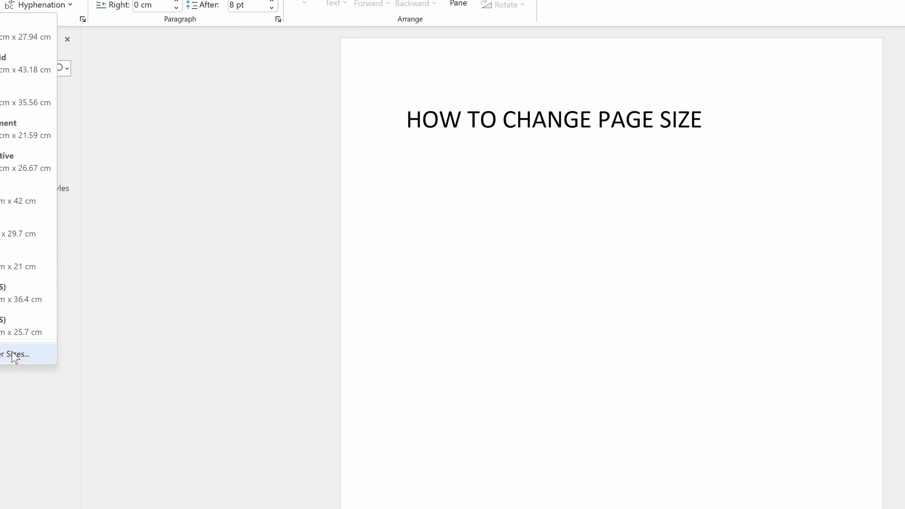
In Page Setup via More Paper Sizes, choose A3 (29.7 × 41.99 cm) applied to Whole document
left_click(17, 354)
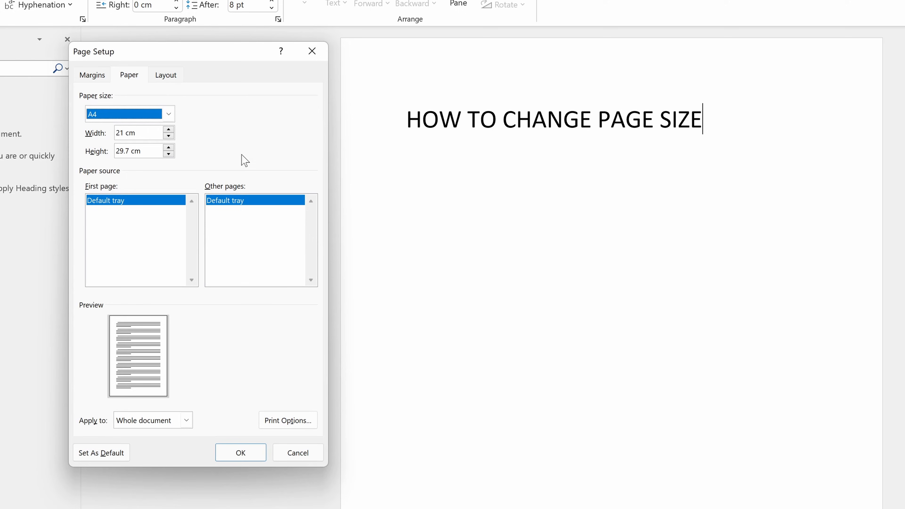
left_click(168, 114)
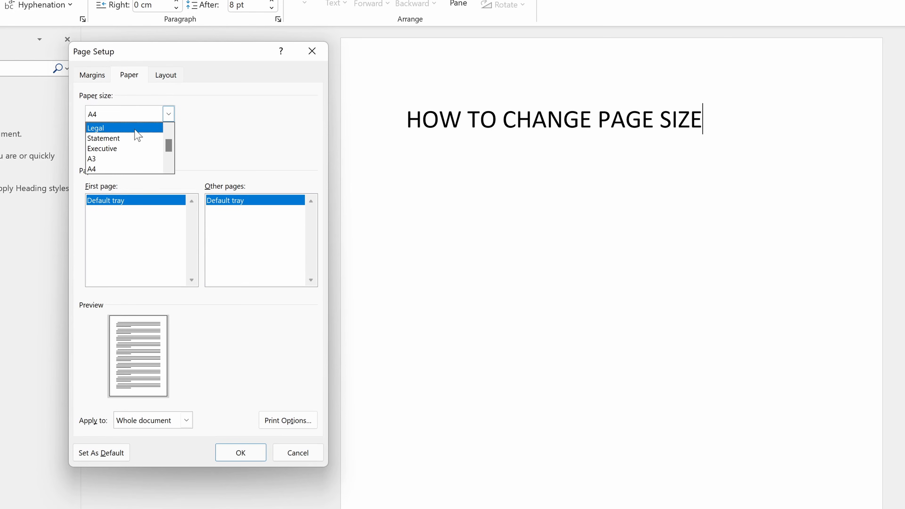
left_click(92, 159)
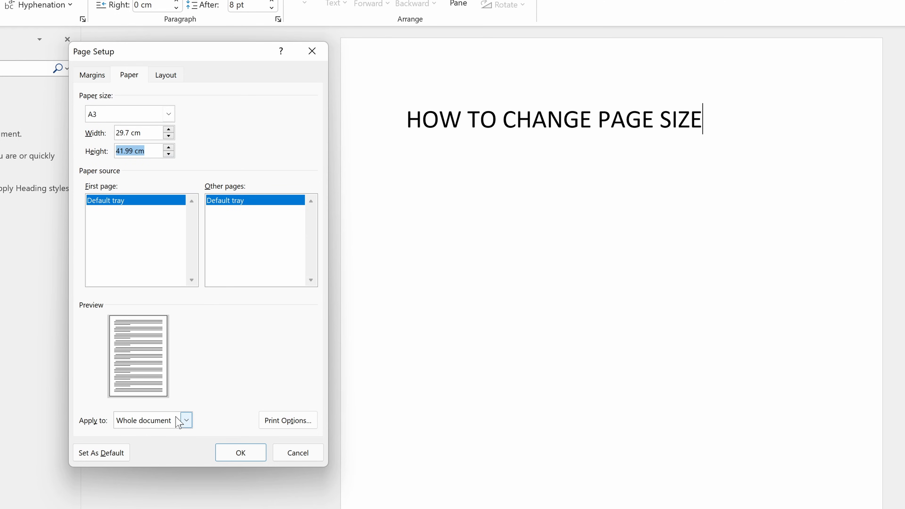
left_click(187, 420)
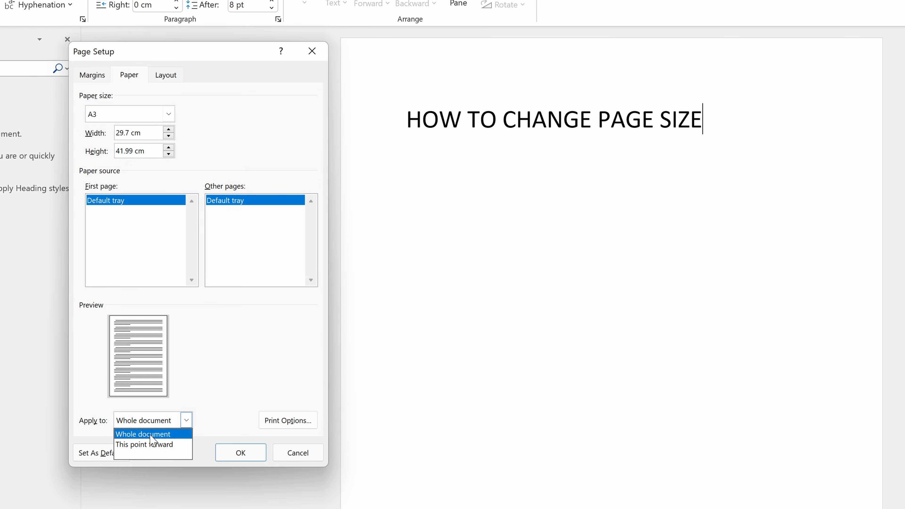
left_click(142, 434)
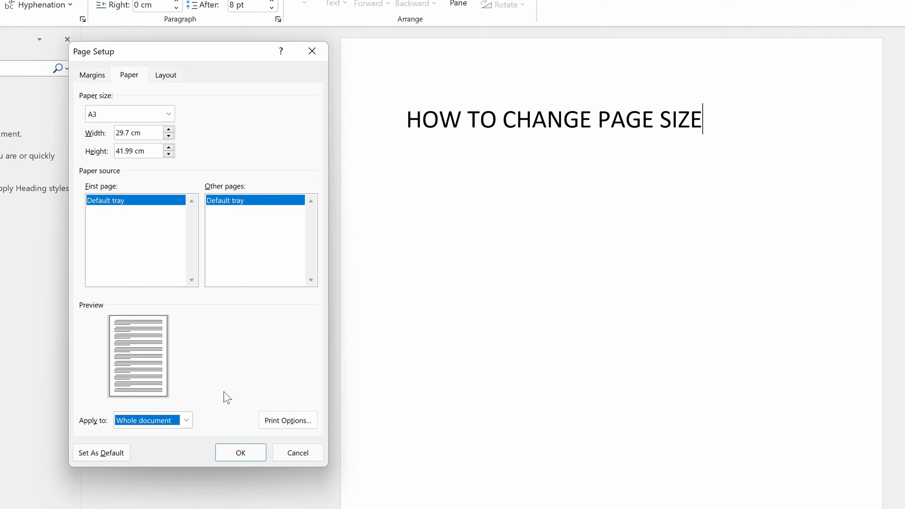
mouse_move(247, 459)
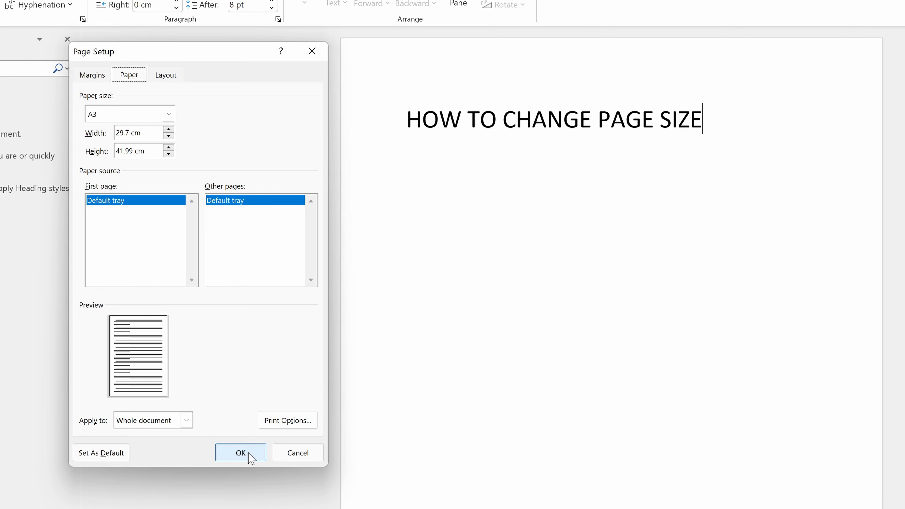
Confirm Page Setup with OK so the A3 size takes effect across the document
left_click(241, 452)
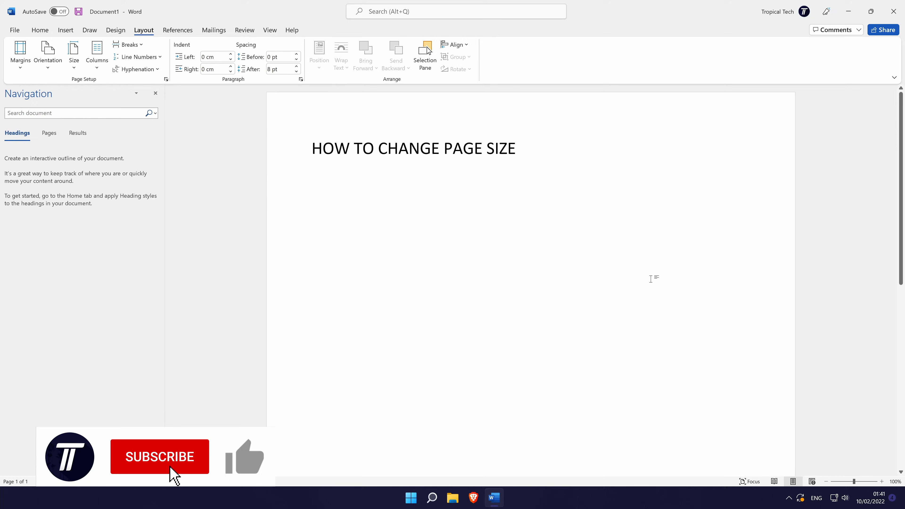
left_click(159, 457)
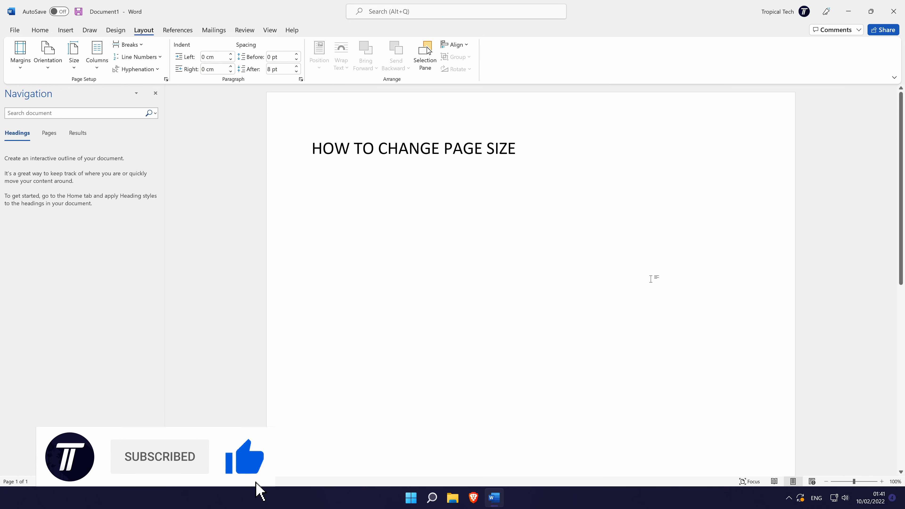